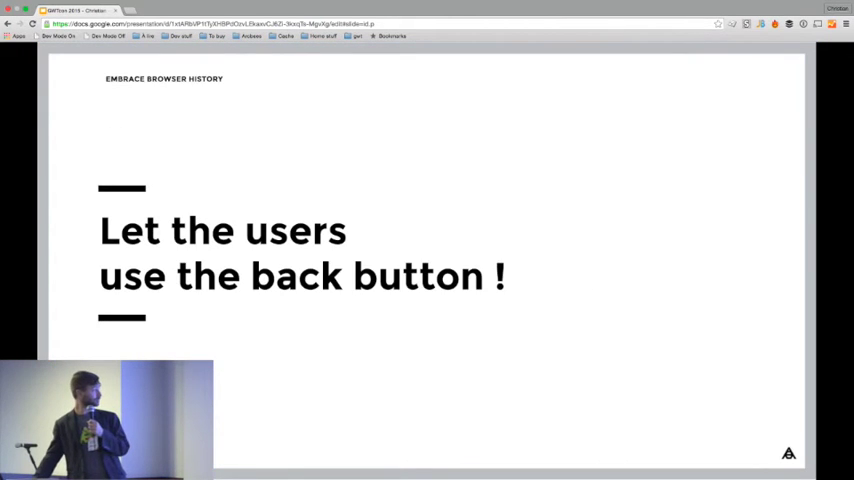
Advance past the URL token slide to the Best Practice 4 dependency injection title
key(Right)
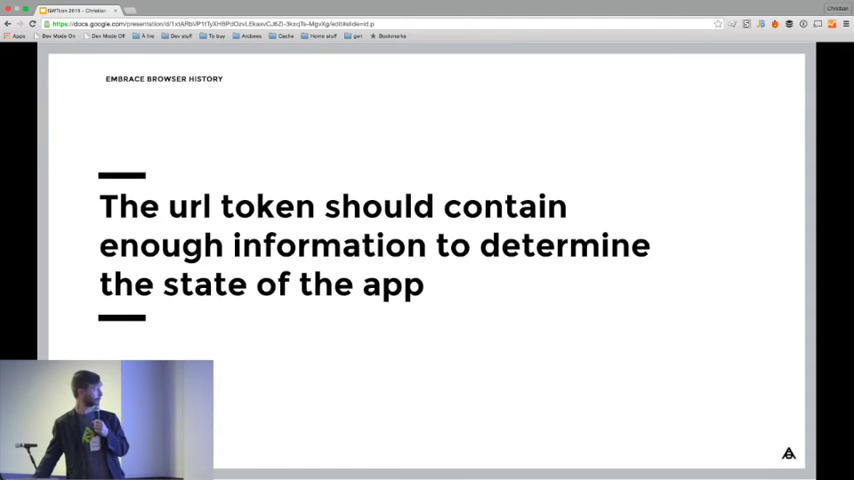
key(Right)
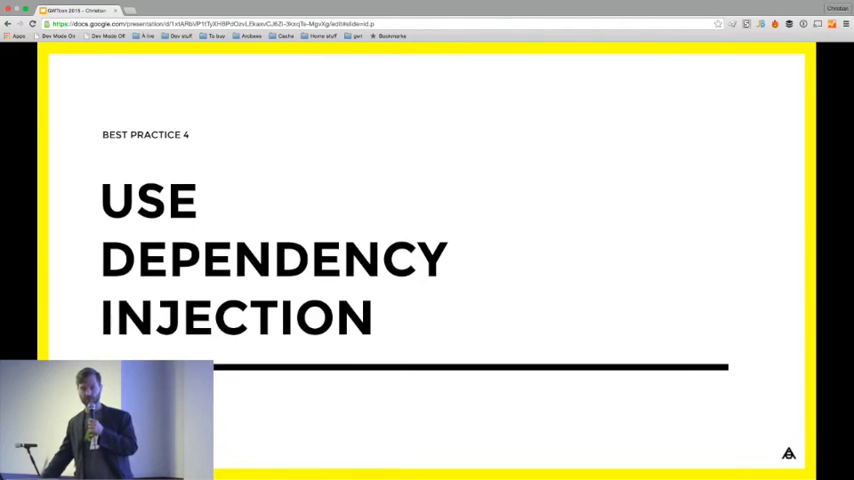
Advance one slide to Best Practice 5, Use MVP Pattern
key(right)
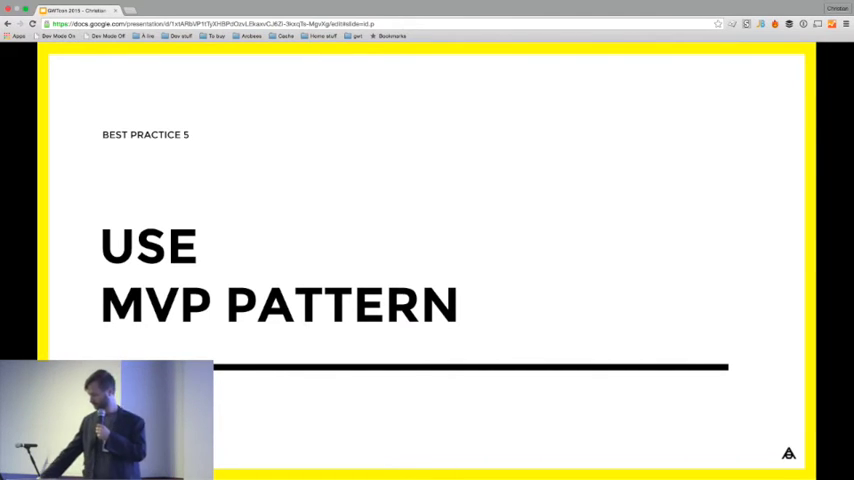
Advance past the MVP presenters slide to 'Use CssResource with GSS.'
key(Right)
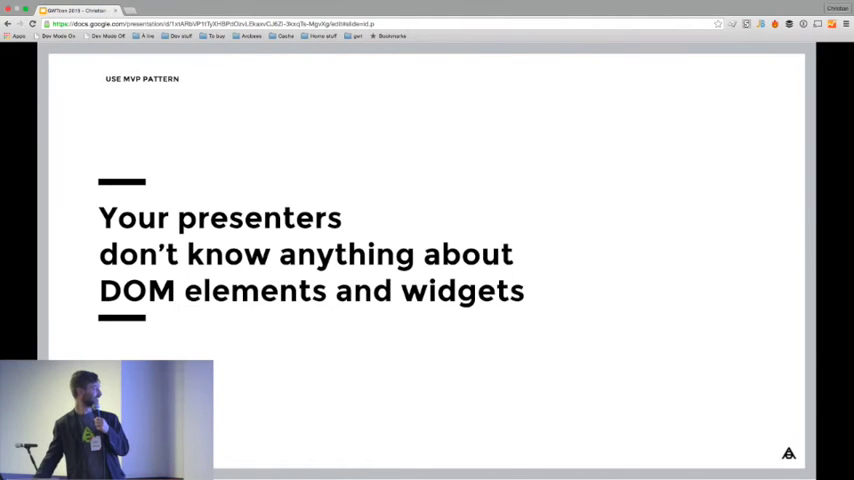
key(Right)
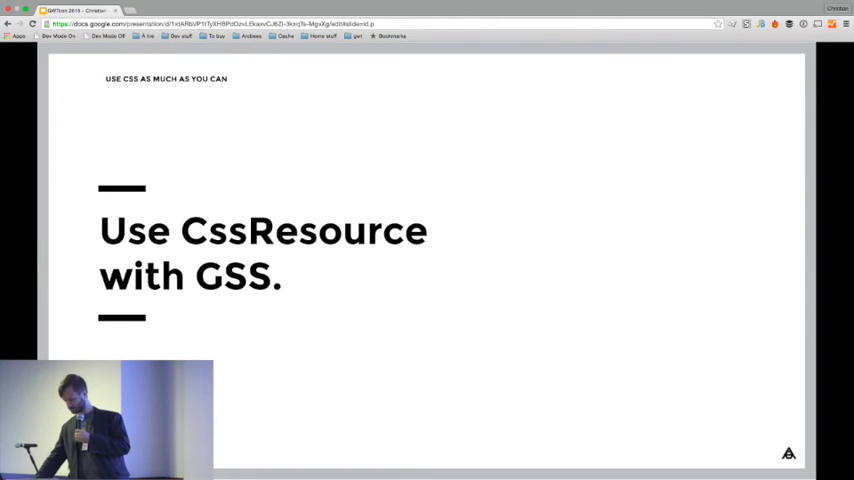
Advance past the GSS files slide to Best Practice 7
key(Right)
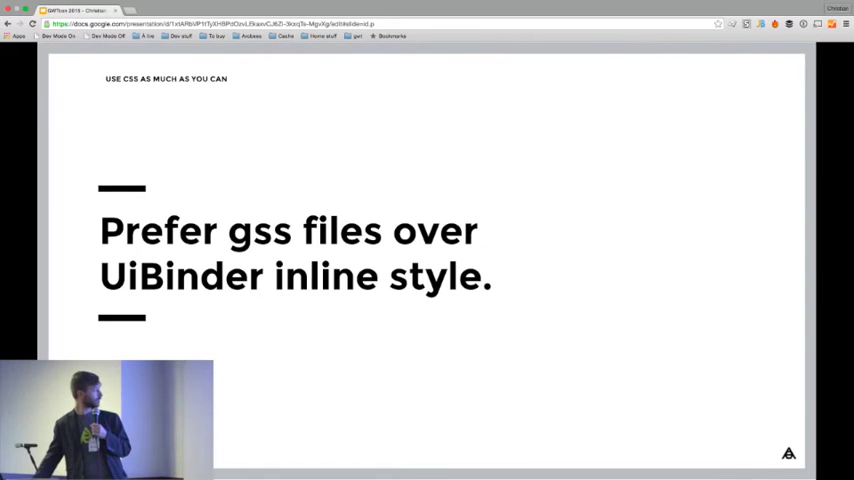
key(Right)
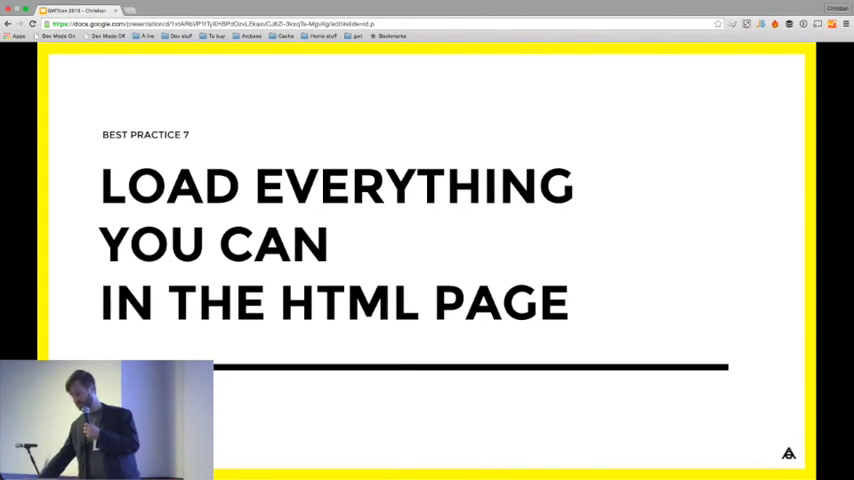
Advance one slide to the Homegrown Framework atomic design slide
key(Right)
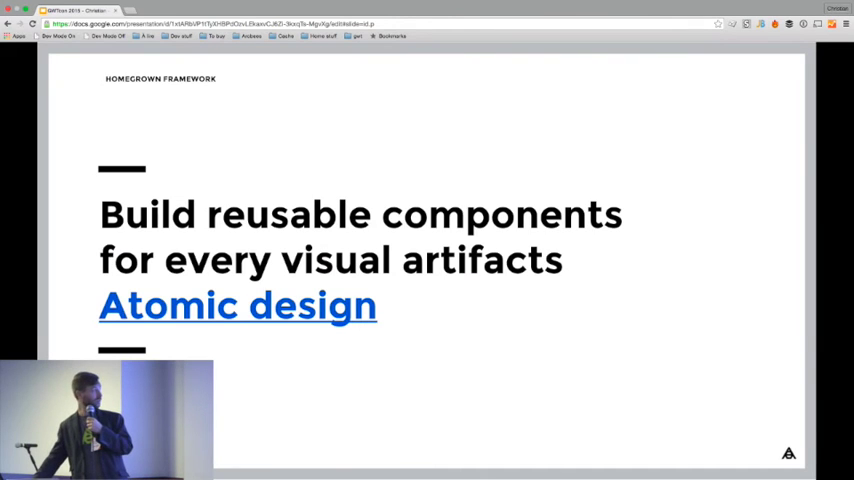
Advance one slide to the web-based Code Review slide
key(Right)
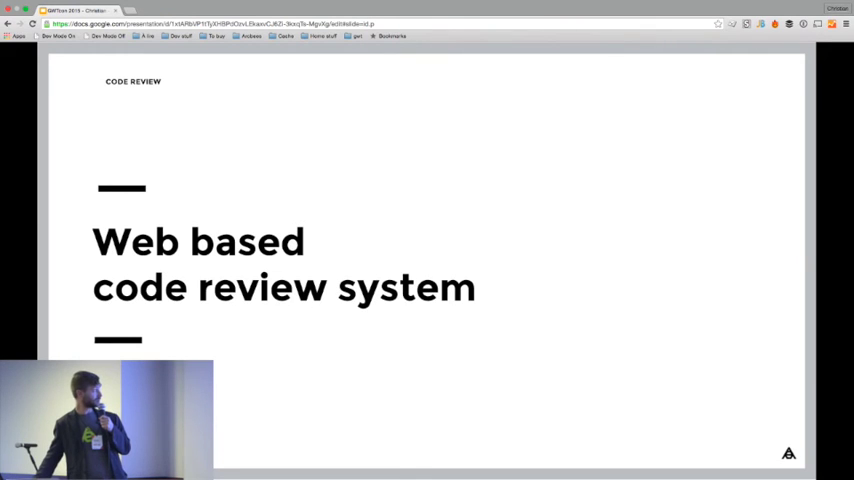
Advance past 'Address all comments before merging' to the Continuous Integration title
key(Right)
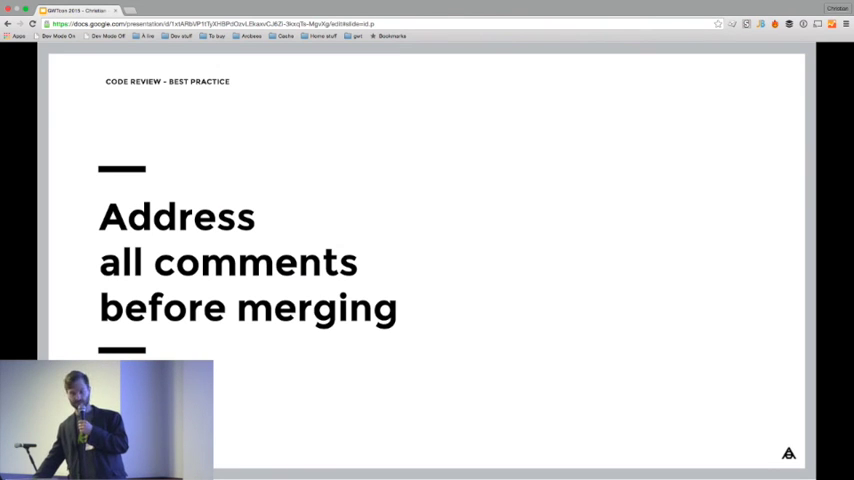
key(Right)
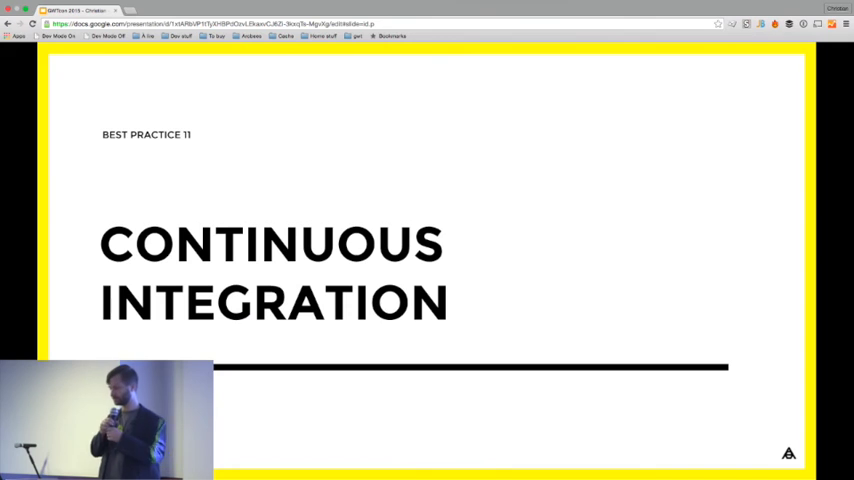
Advance past 'Enforce checkstyle' to the Best Practice 12 Development Process slide
key(Right)
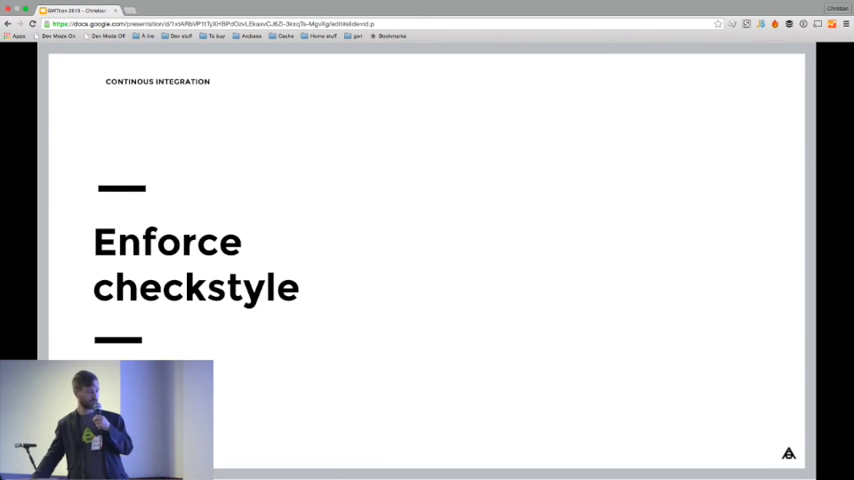
key(Right)
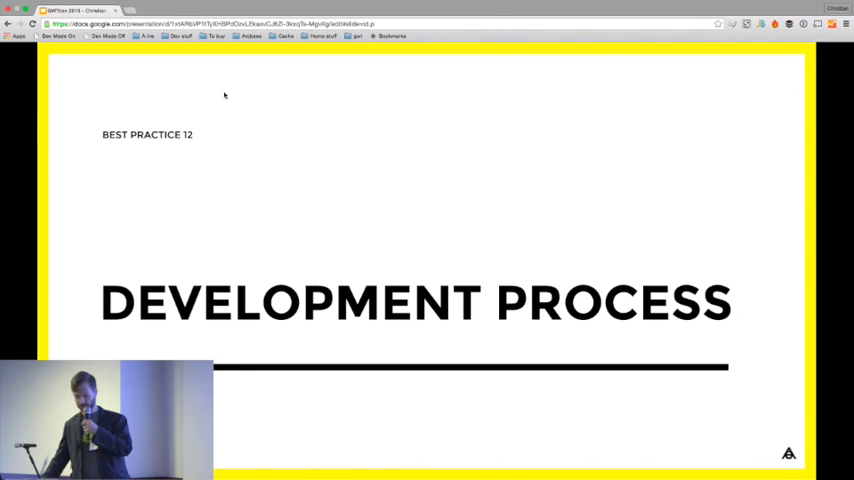
Advance the presentation by one slide
key(Right)
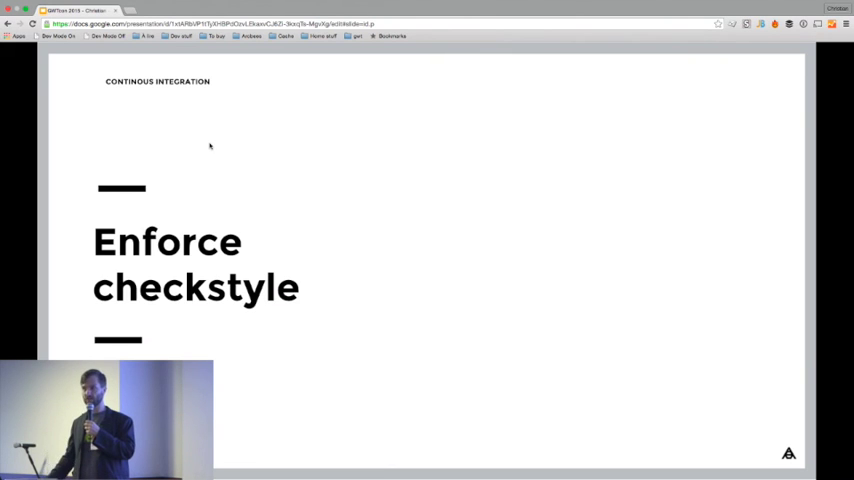
Right-click on the 'Enforce checkstyle' slide, opening the browser context menu
right_click(210, 146)
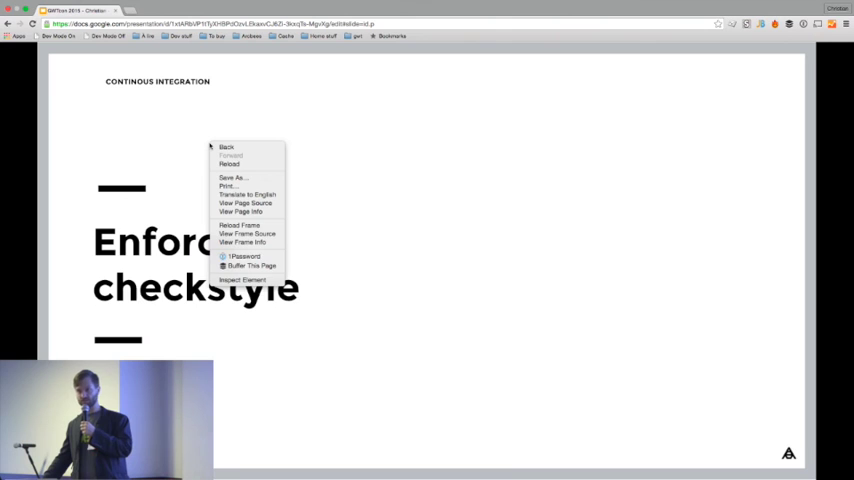
mouse_move(230, 146)
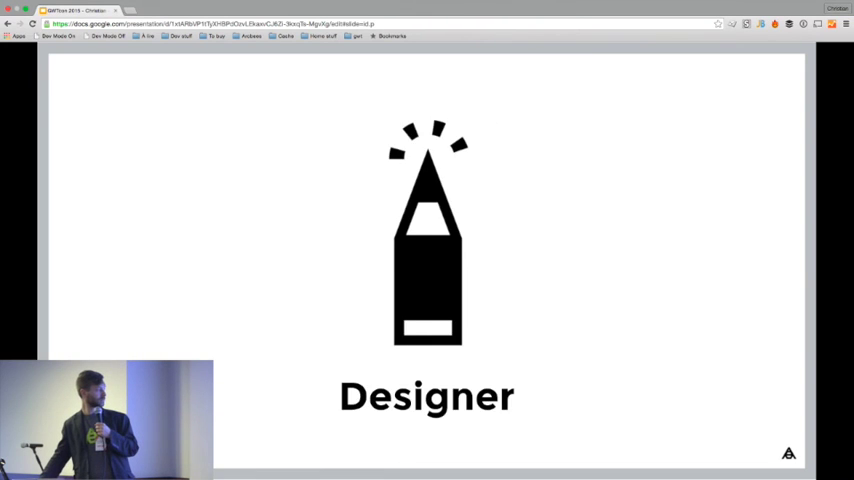
Advance to the linked designer, integrator and developer hexagons and reveal the SUCCESS caption
key(Right)
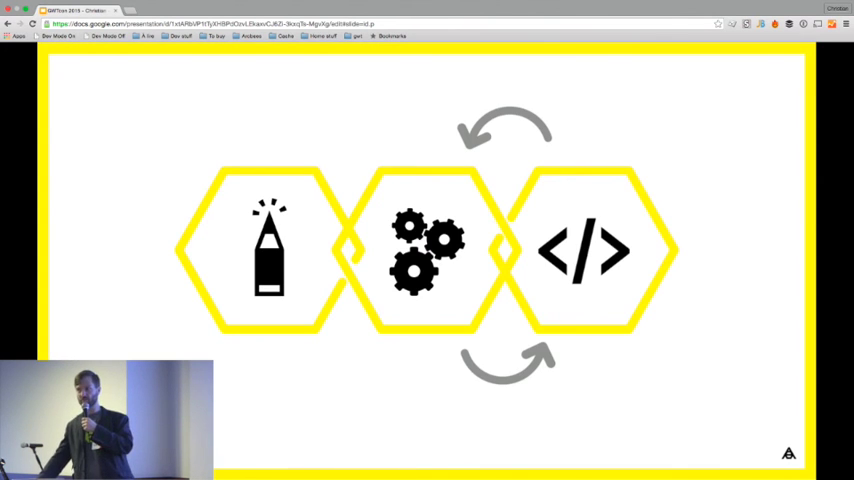
key(Right)
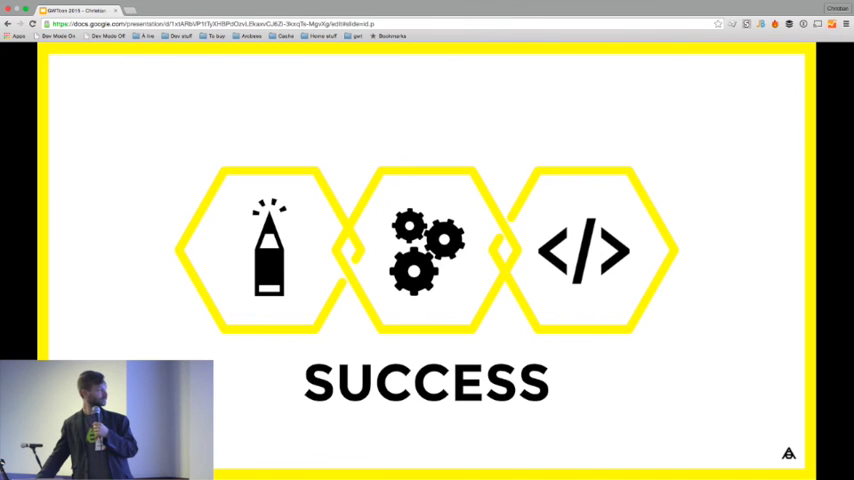